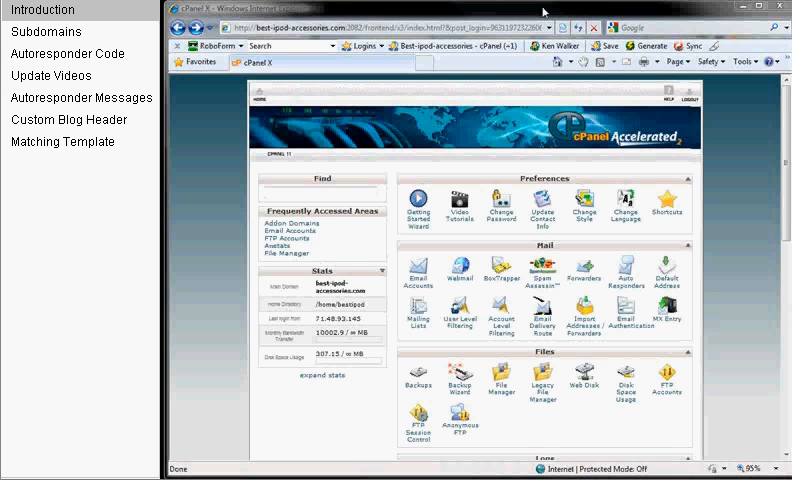
Scroll down to the Domains section and open the Subdomains page.
{"action": "left_click", "coordinate": [46, 31]}
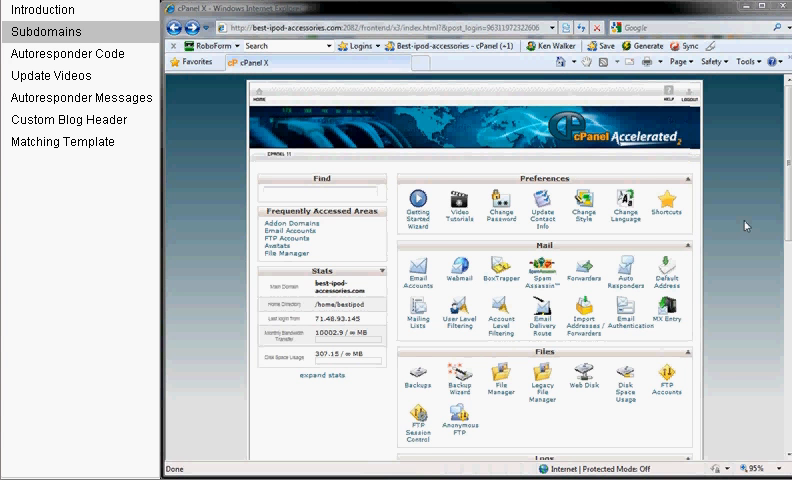
{"action": "scroll", "scroll_direction": "down", "scroll_amount": 3}
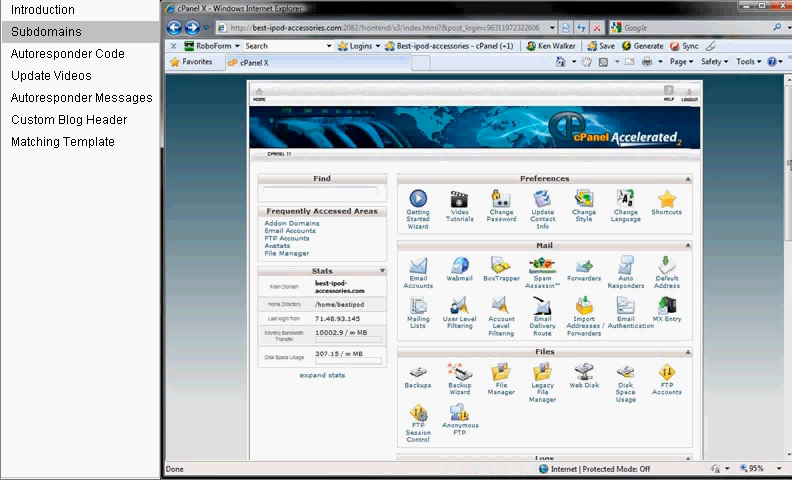
{"action": "scroll", "scroll_direction": "down", "scroll_amount": 3}
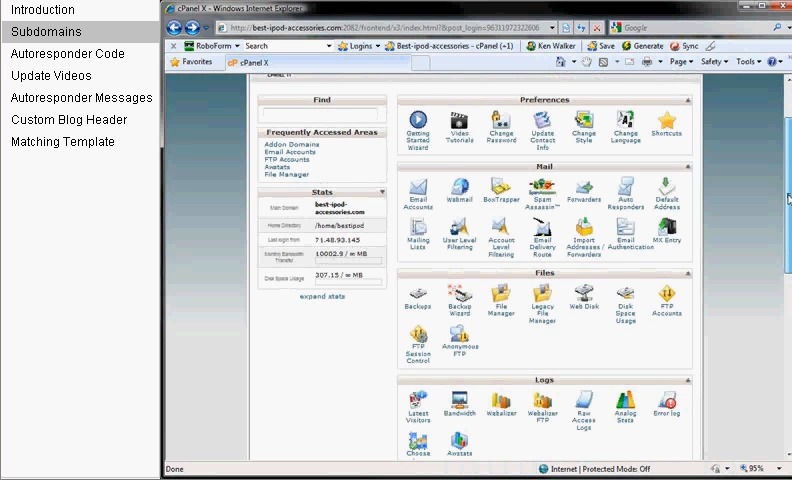
{"action": "scroll", "scroll_direction": "down", "scroll_amount": 3}
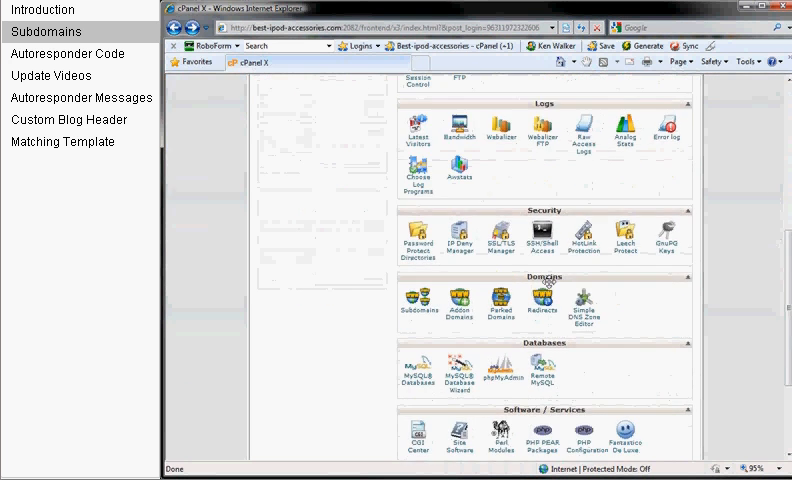
{"action": "mouse_move", "coordinate": [459, 305]}
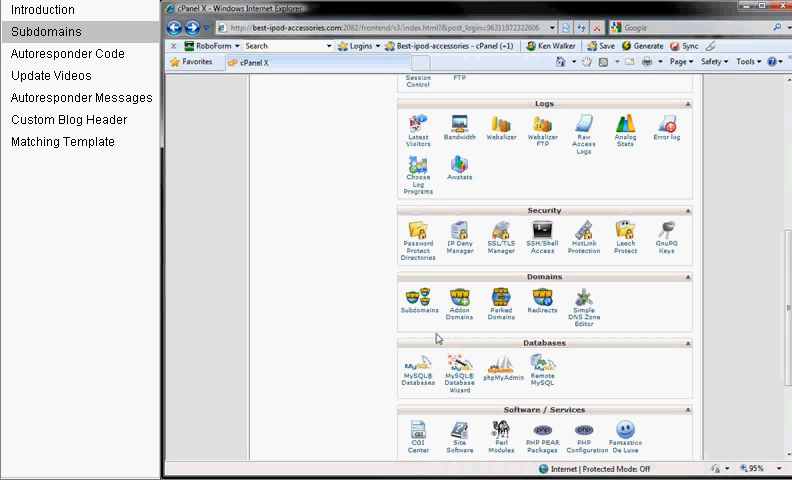
{"action": "left_click", "coordinate": [418, 310]}
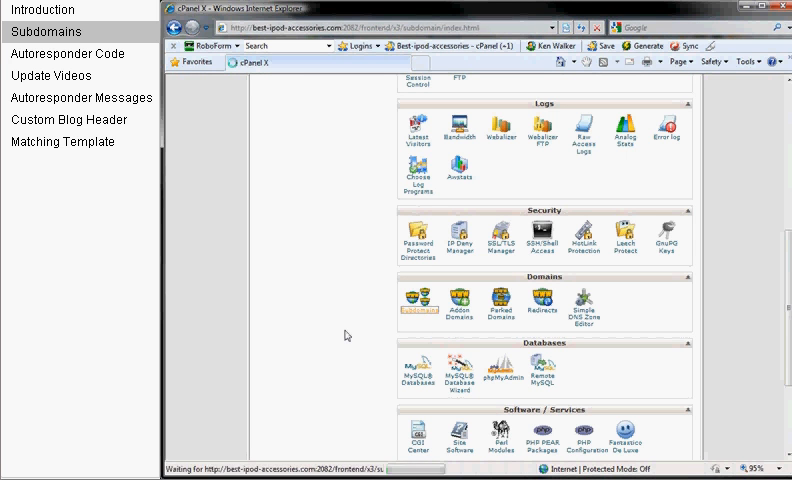